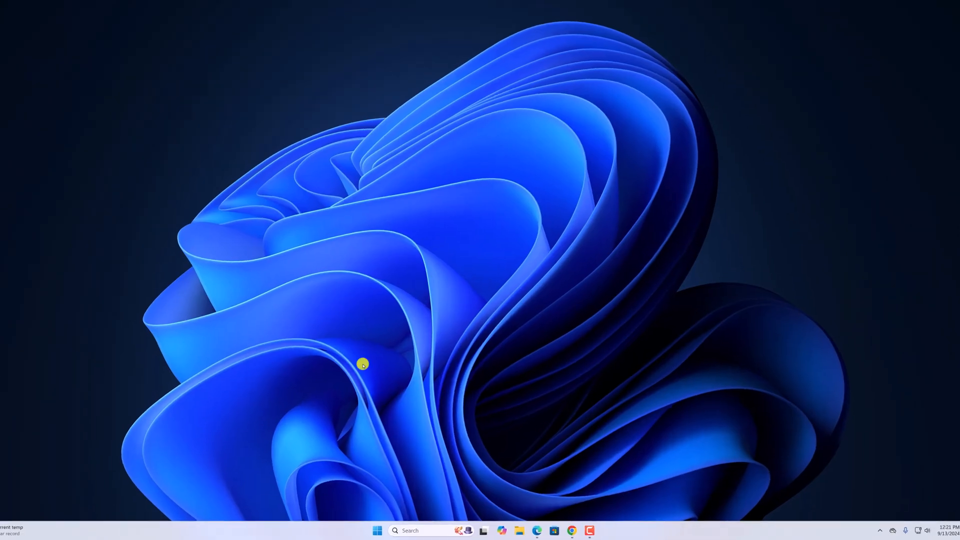
# Search 'arc' in Windows Start search and launch the Arc browser
pyautogui.write('ar')
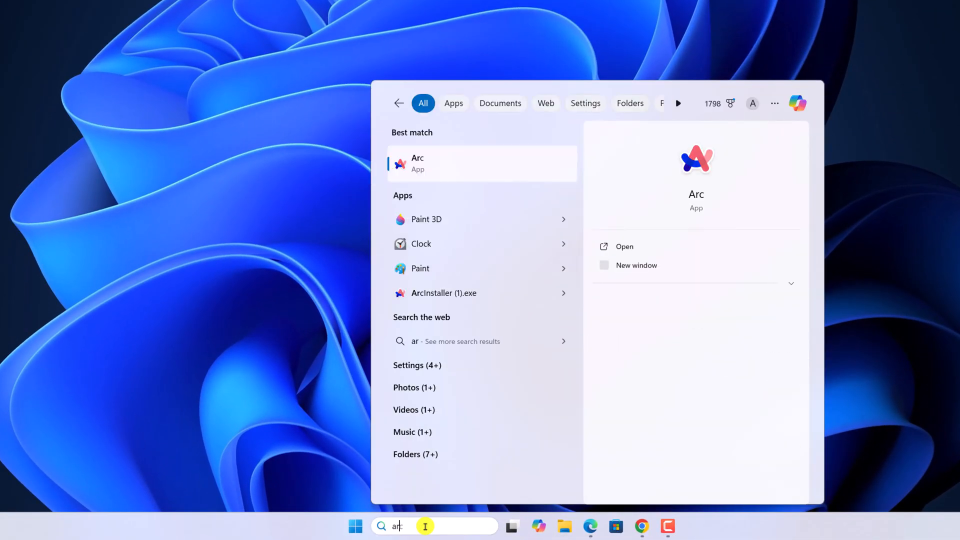
pyautogui.write('c')
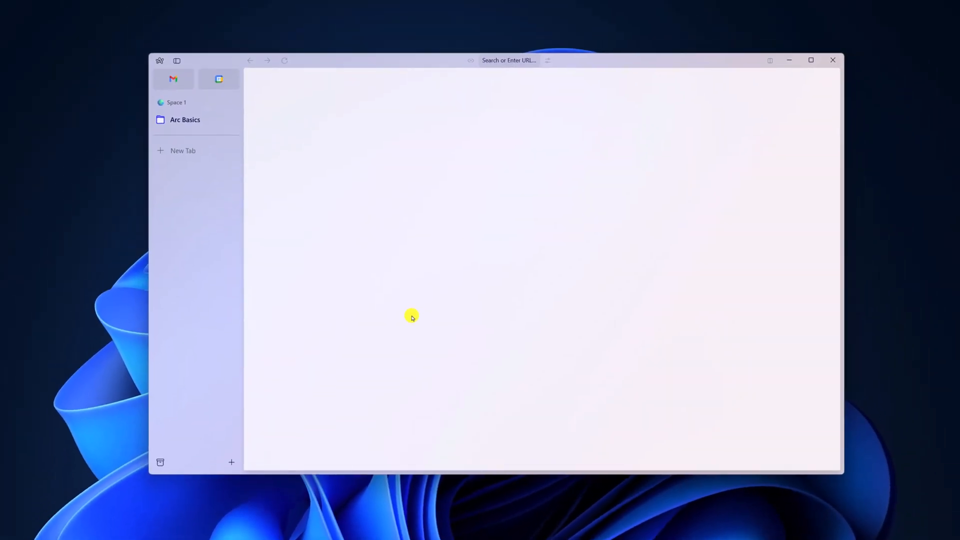
pyautogui.moveTo(164, 99)
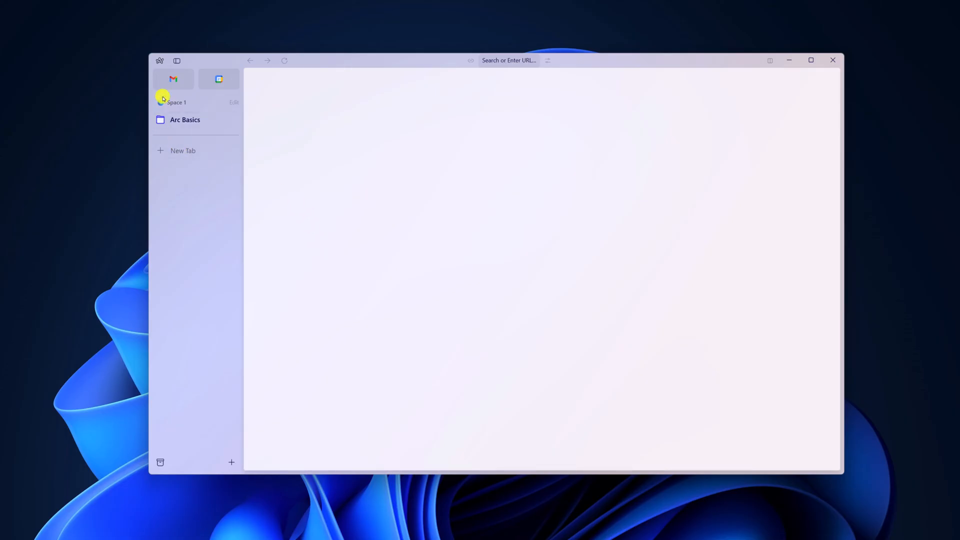
# Choose Extensions > Add Extension from the Arc menu to reach the Chrome Web Store
pyautogui.click(159, 60)
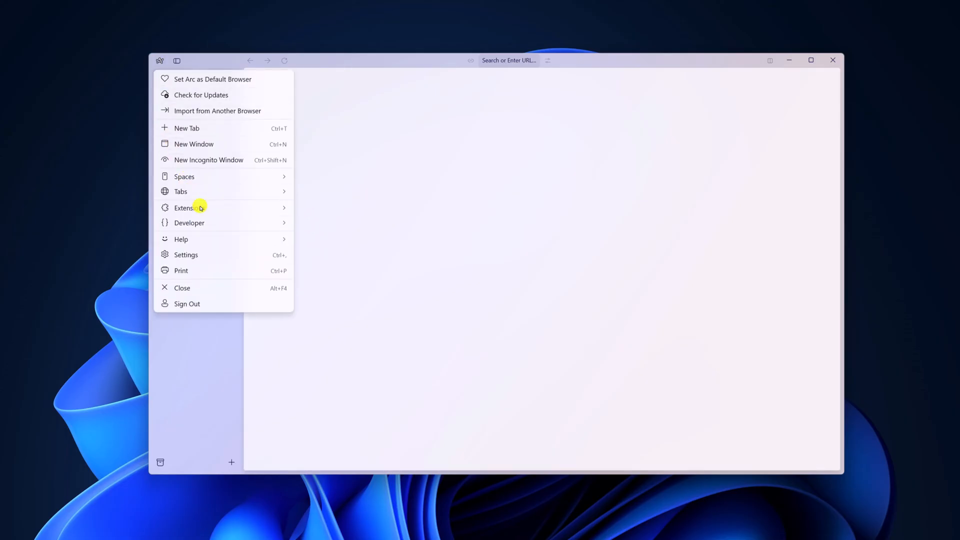
pyautogui.click(189, 208)
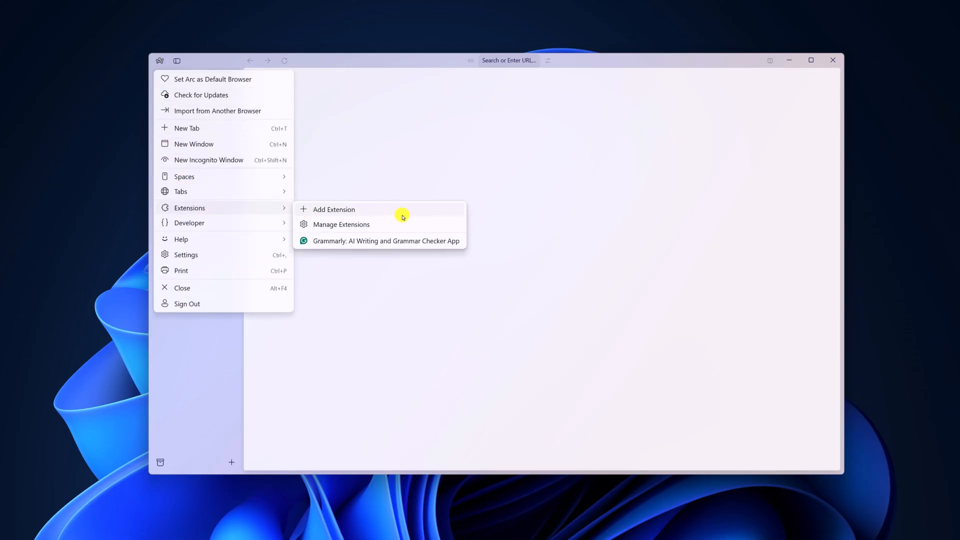
pyautogui.click(334, 209)
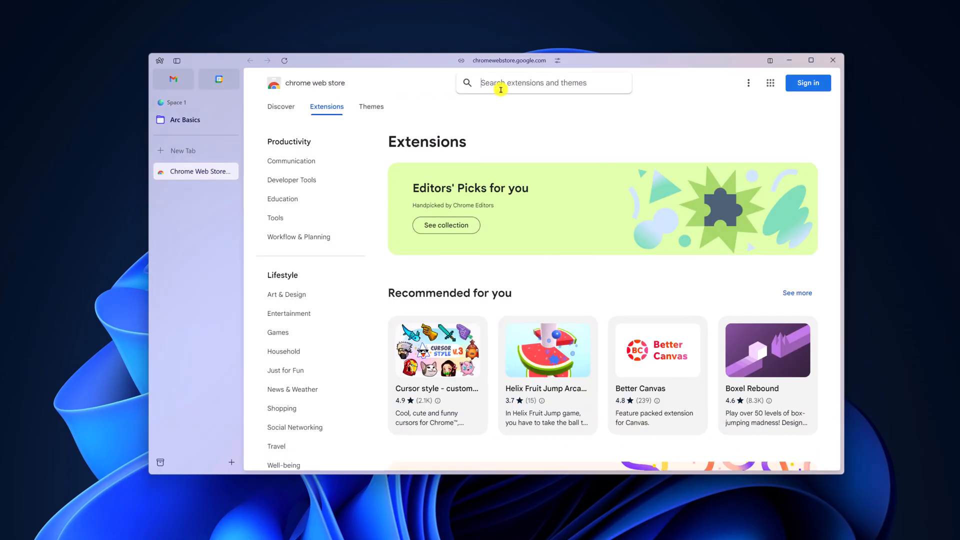
# Search 'adblock' and install the AdBlock extension via Add to Chrome and Add Extension
pyautogui.write('adblock')
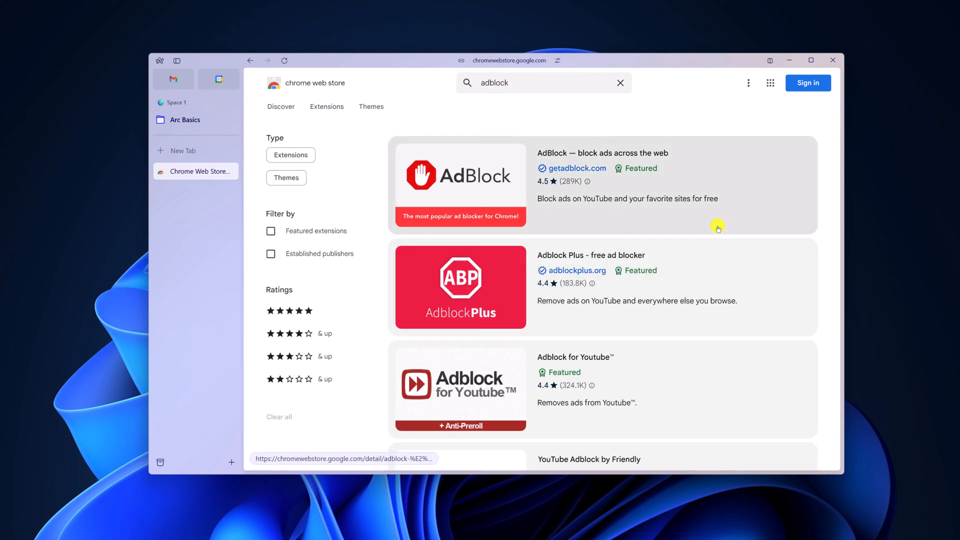
pyautogui.moveTo(708, 181)
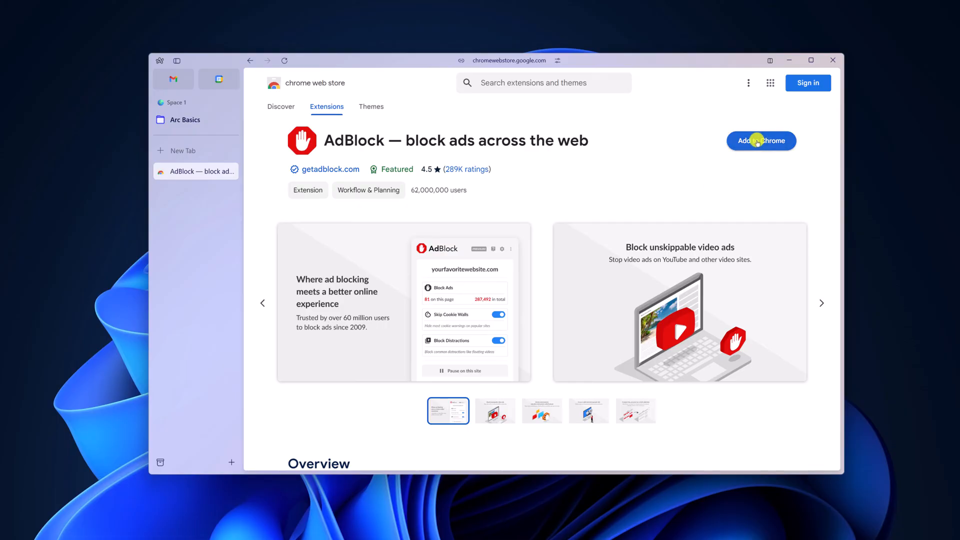
pyautogui.click(761, 140)
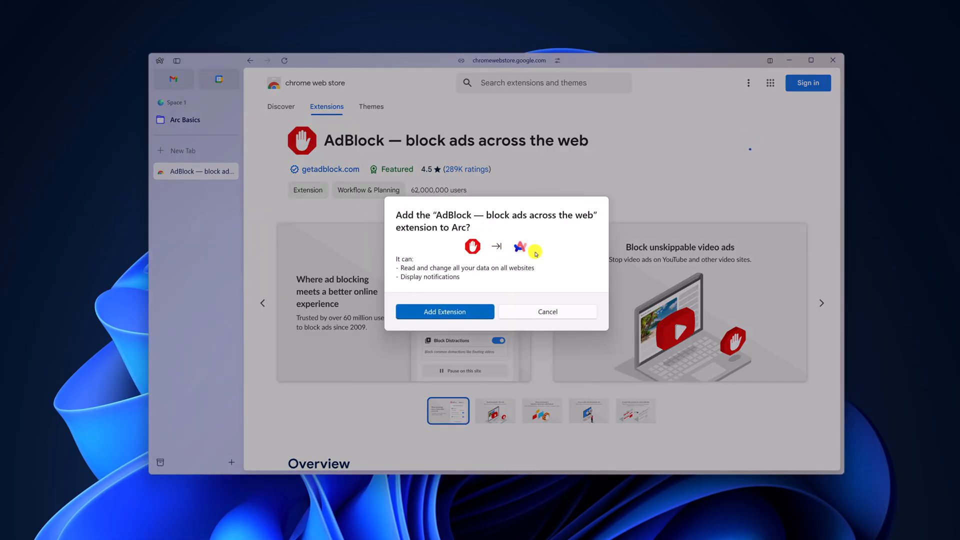
pyautogui.click(445, 311)
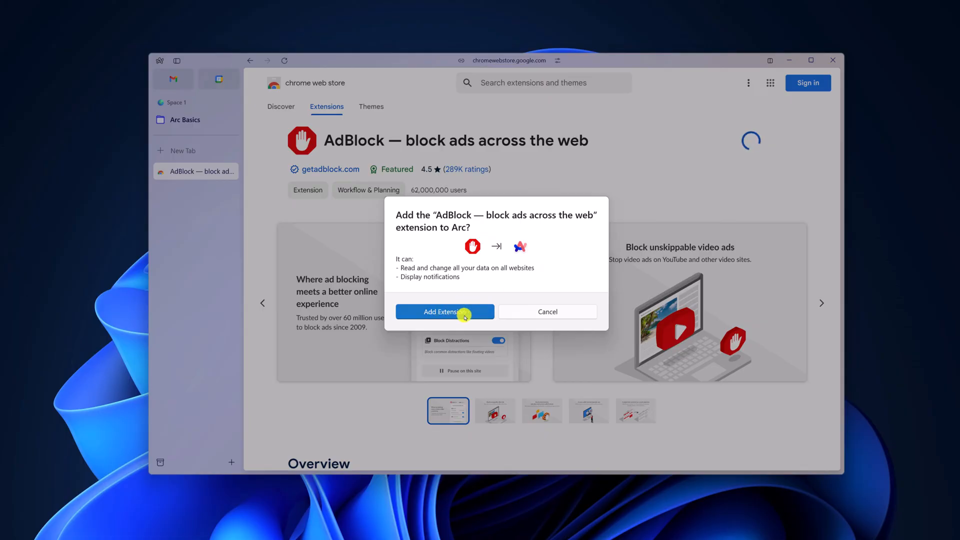
pyautogui.click(444, 311)
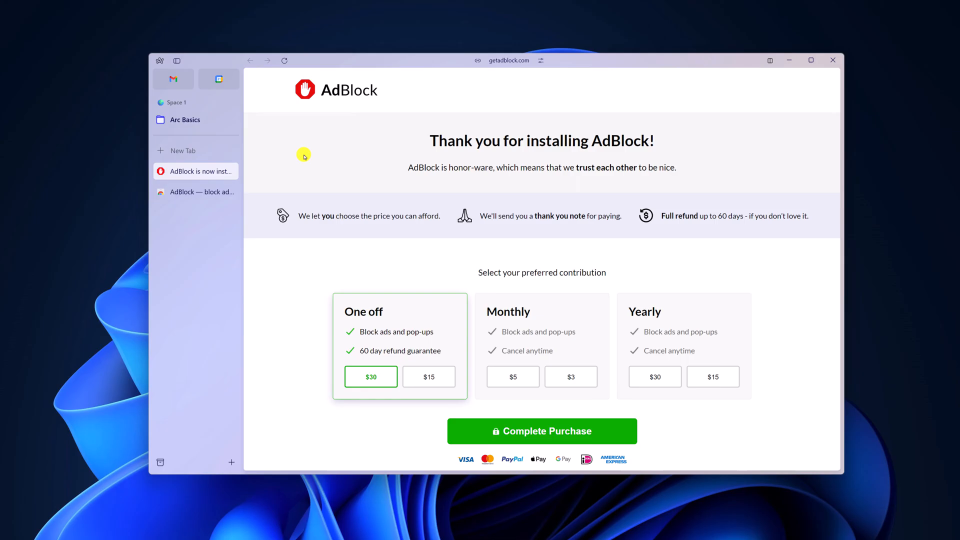
pyautogui.moveTo(657, 168)
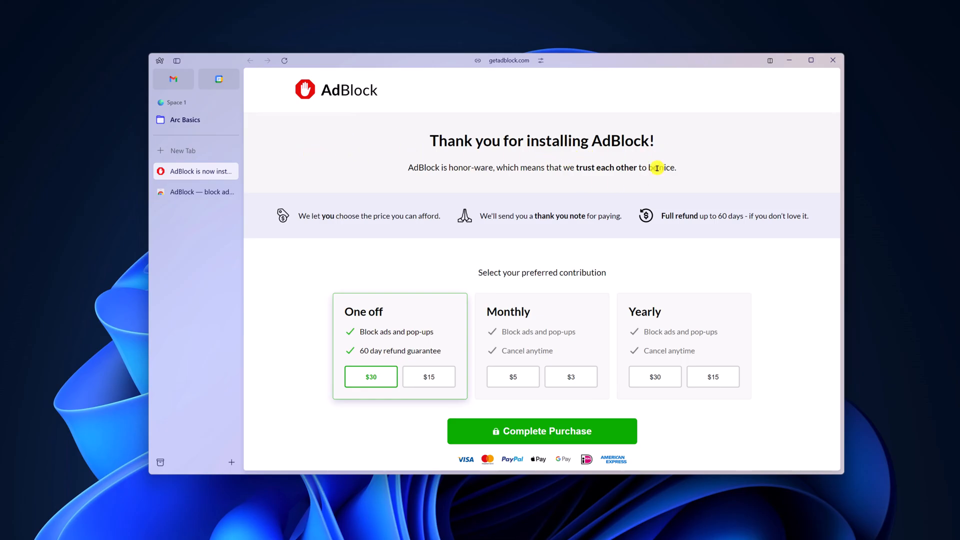
pyautogui.moveTo(305, 170)
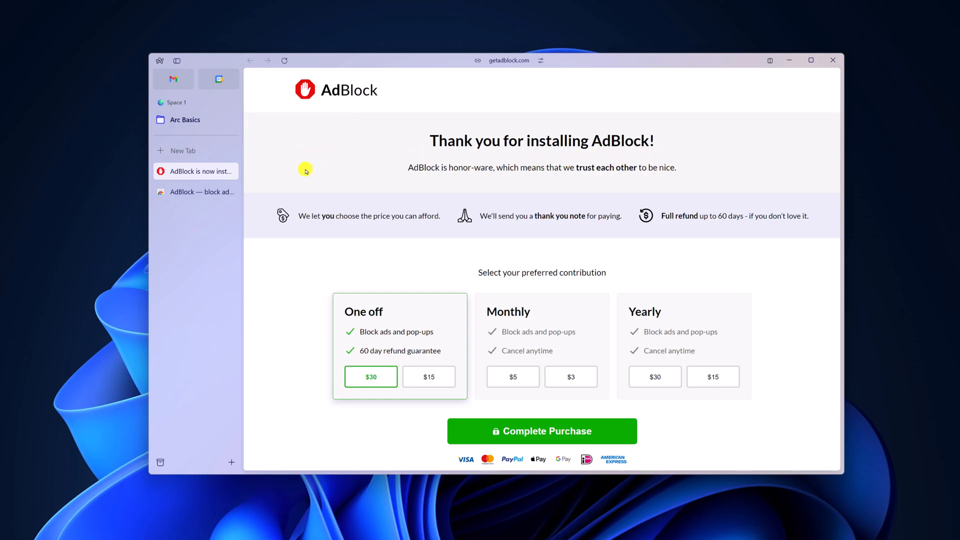
# Close the AdBlock thank-you tab, leaving thecoderworld.com open
pyautogui.click(201, 192)
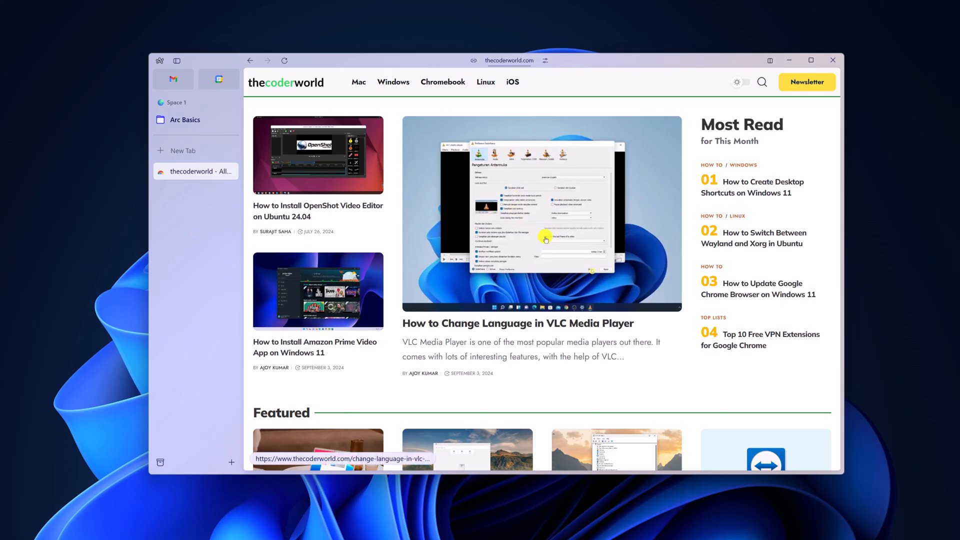
pyautogui.moveTo(396, 221)
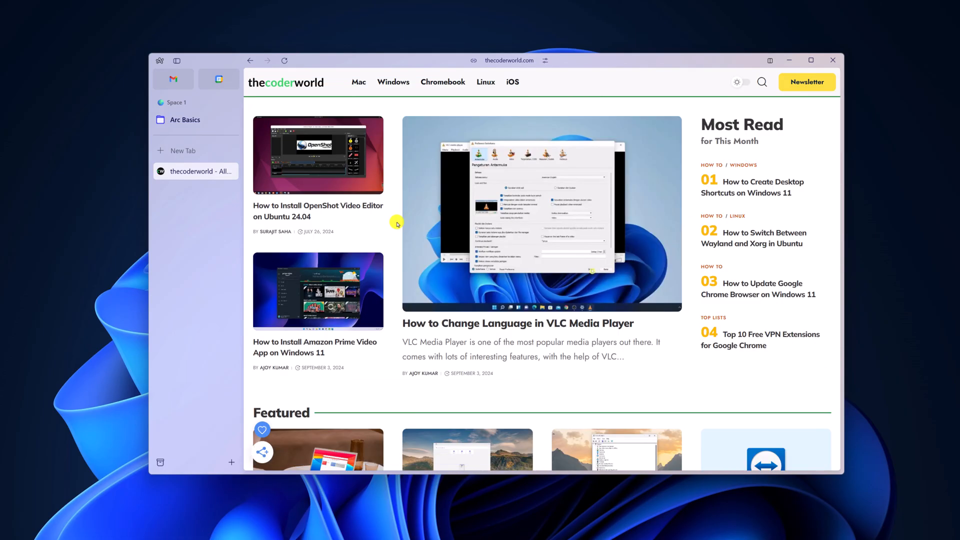
pyautogui.moveTo(149, 49)
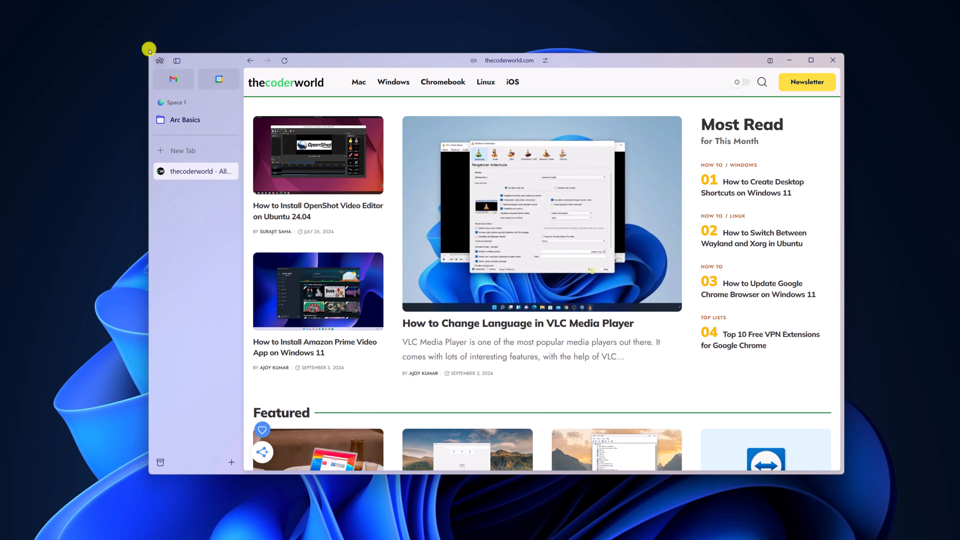
pyautogui.click(159, 60)
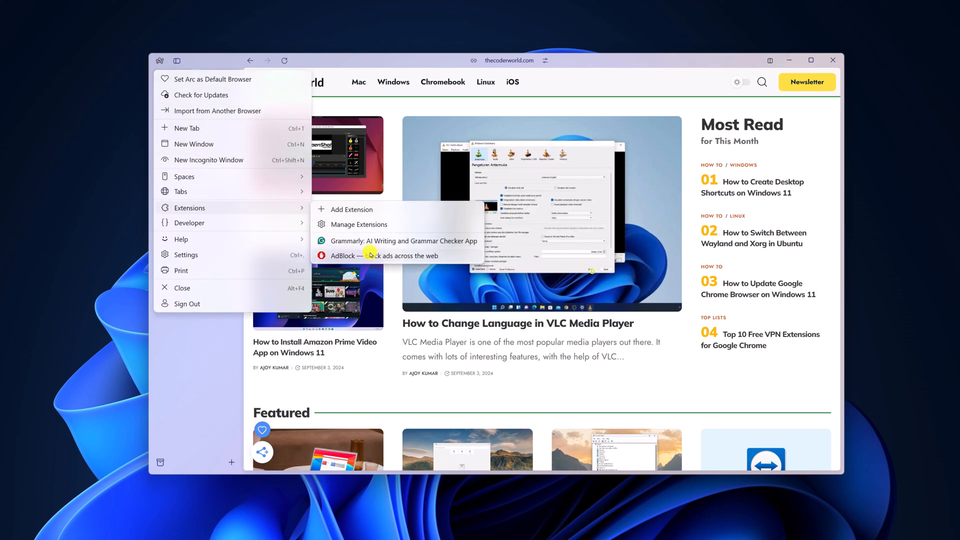
pyautogui.moveTo(402, 257)
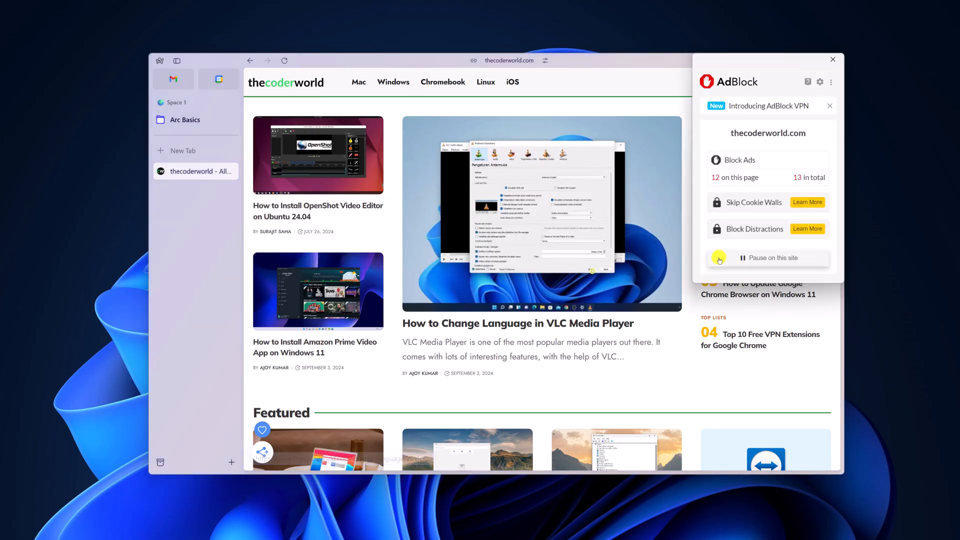
pyautogui.moveTo(604, 287)
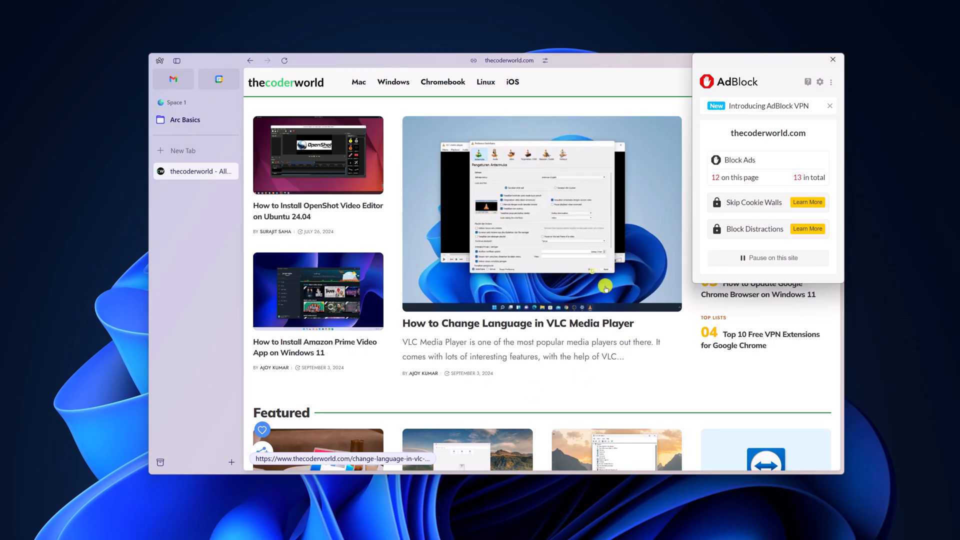
pyautogui.moveTo(793, 258)
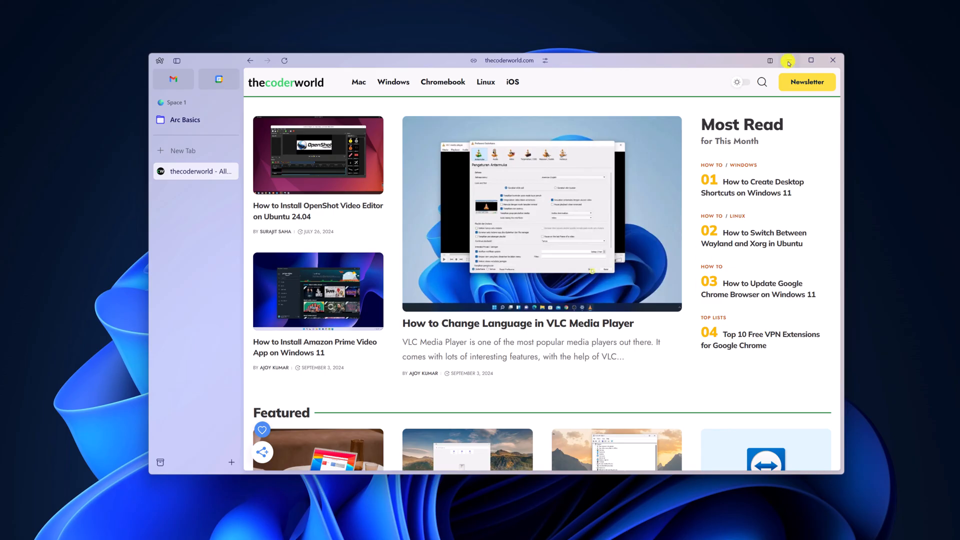
# Minimize the Arc window to show the desktop
pyautogui.click(832, 60)
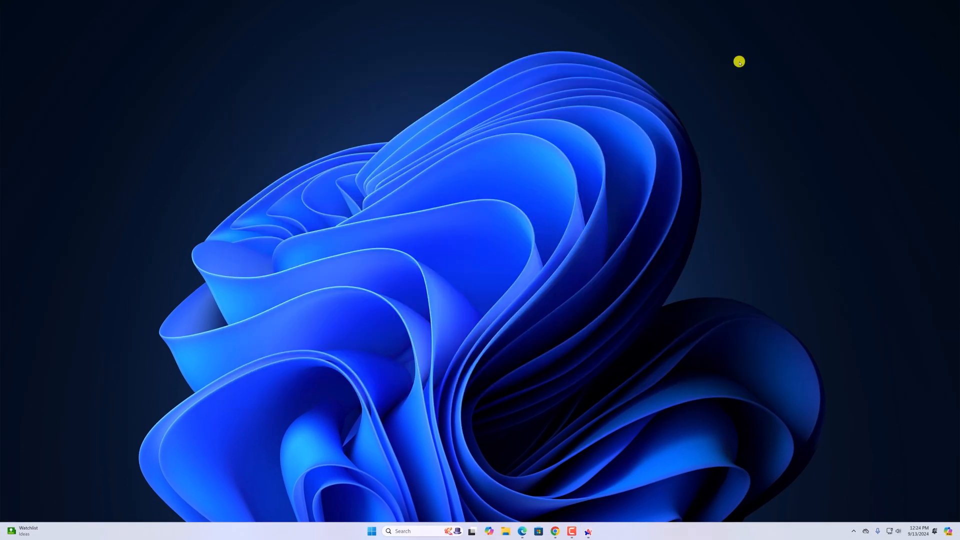